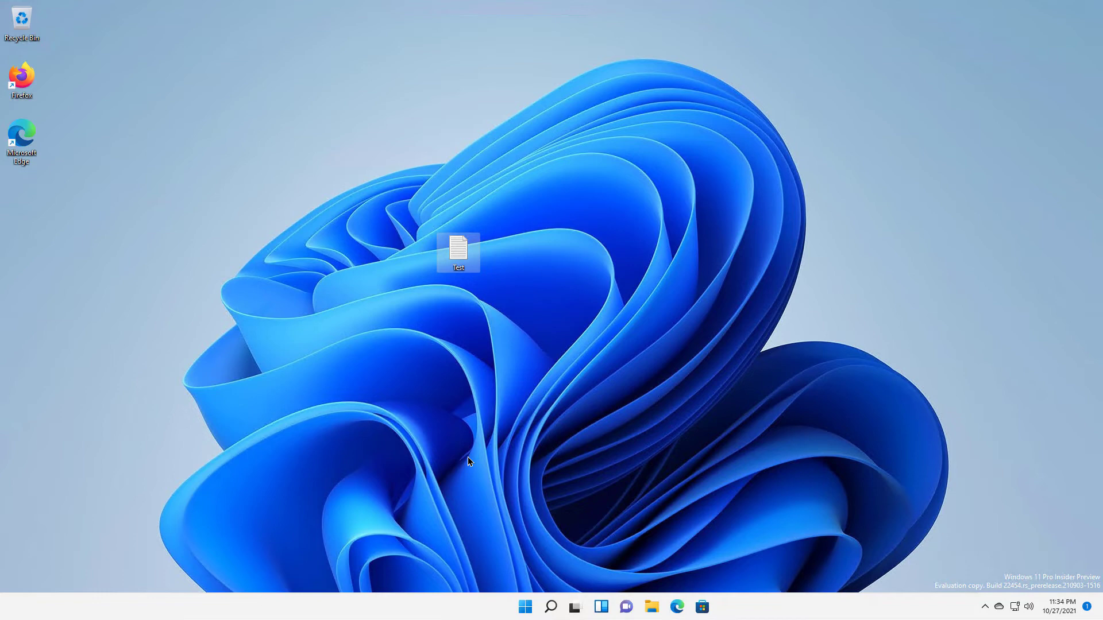
pyautogui.moveTo(509, 306)
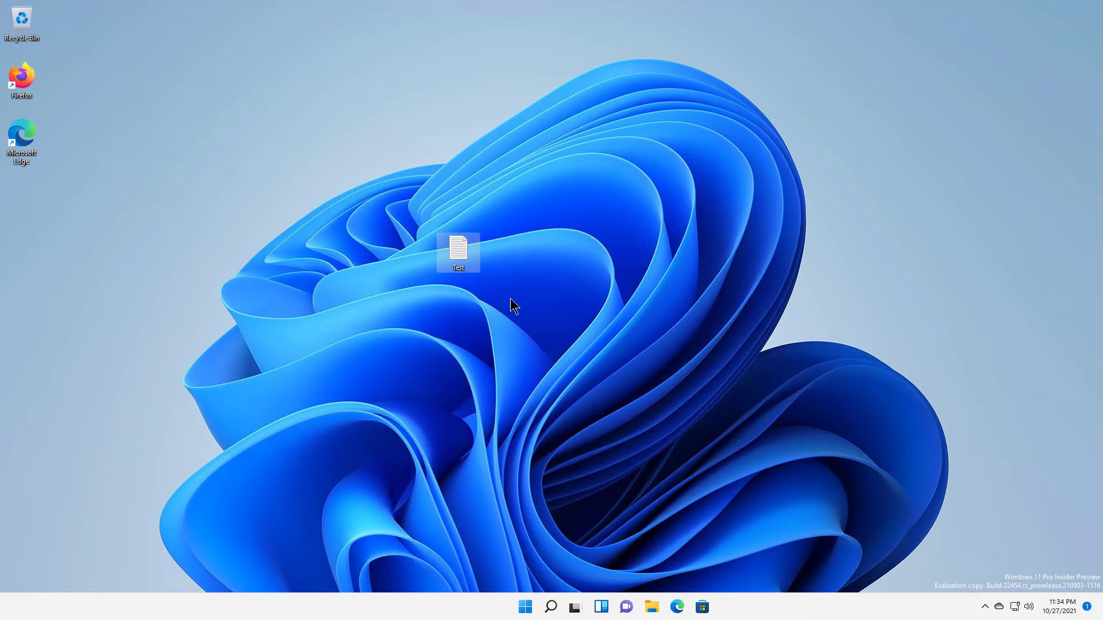
pyautogui.moveTo(725, 357)
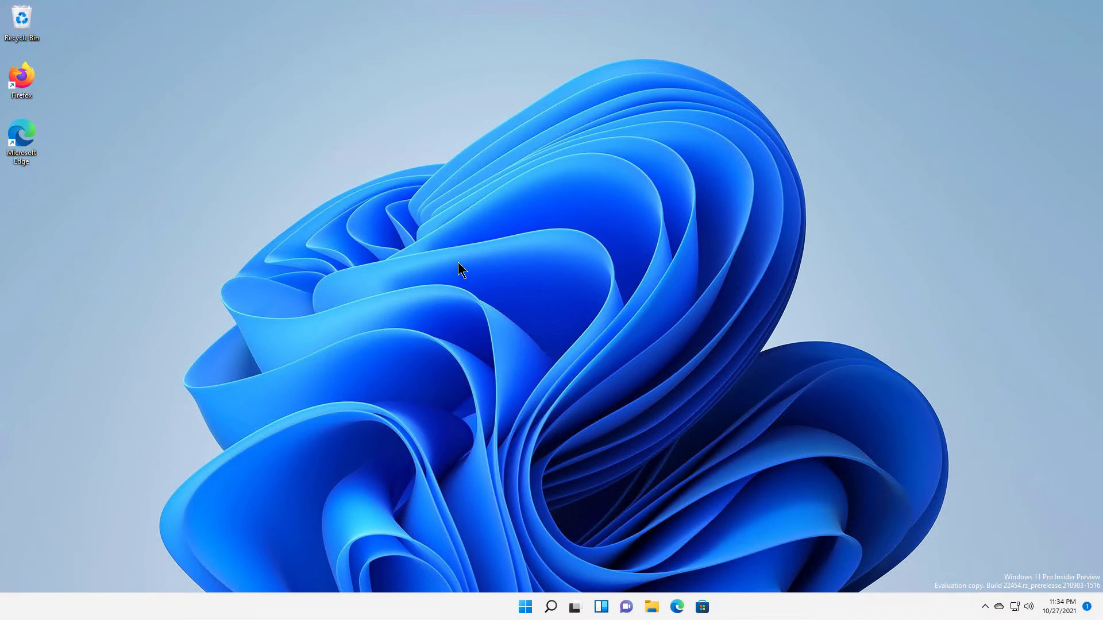
# - Permanently delete the Test text file, confirming the Shift+Delete prompt with Yes
pyautogui.rightClick(458, 268)
pyautogui.write('Test')
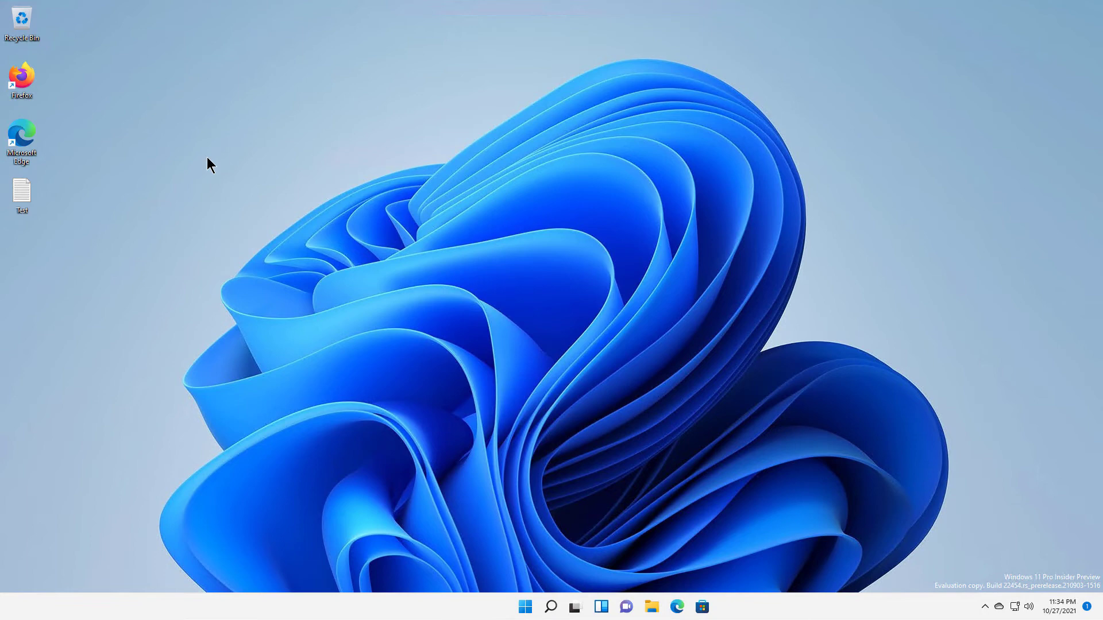
pyautogui.moveTo(22, 195); pyautogui.dragTo(458, 252)
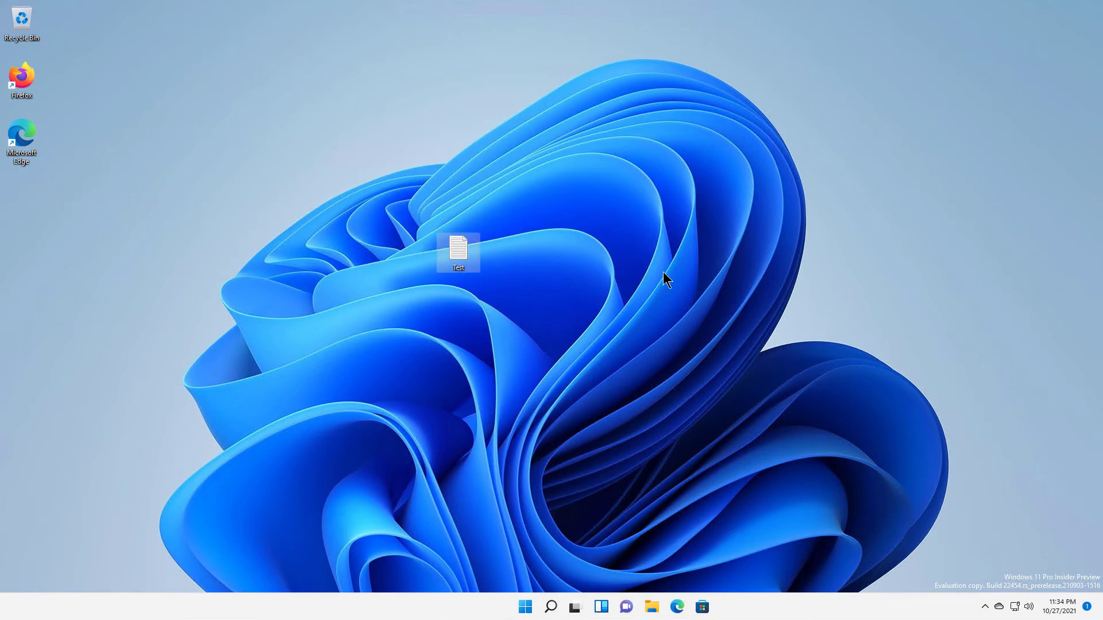
pyautogui.moveTo(656, 279)
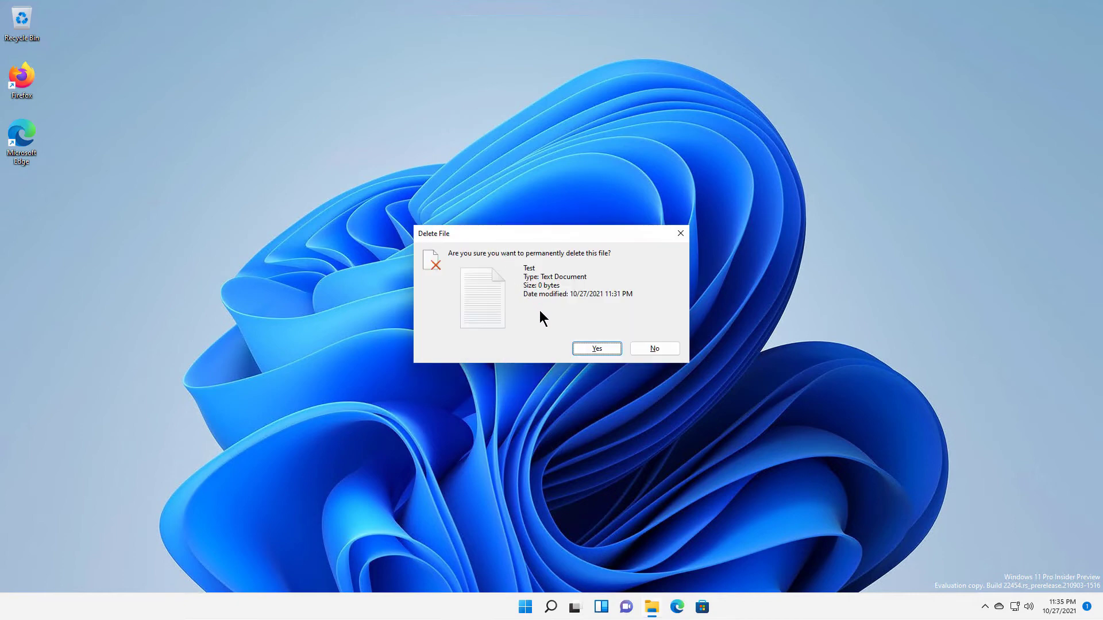
pyautogui.click(597, 348)
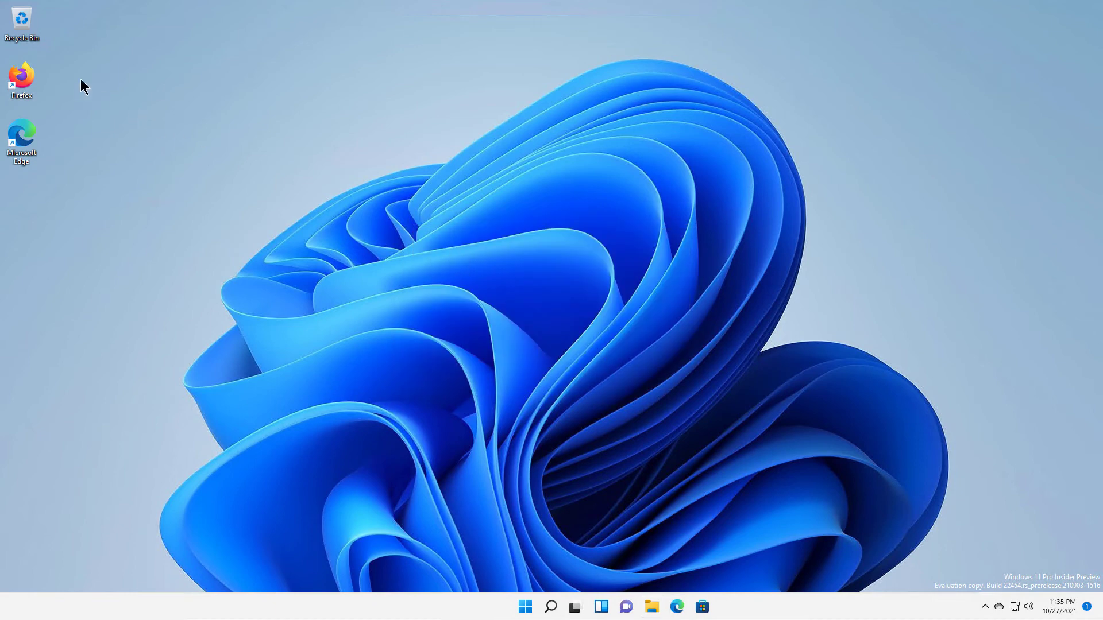
pyautogui.moveTo(368, 216)
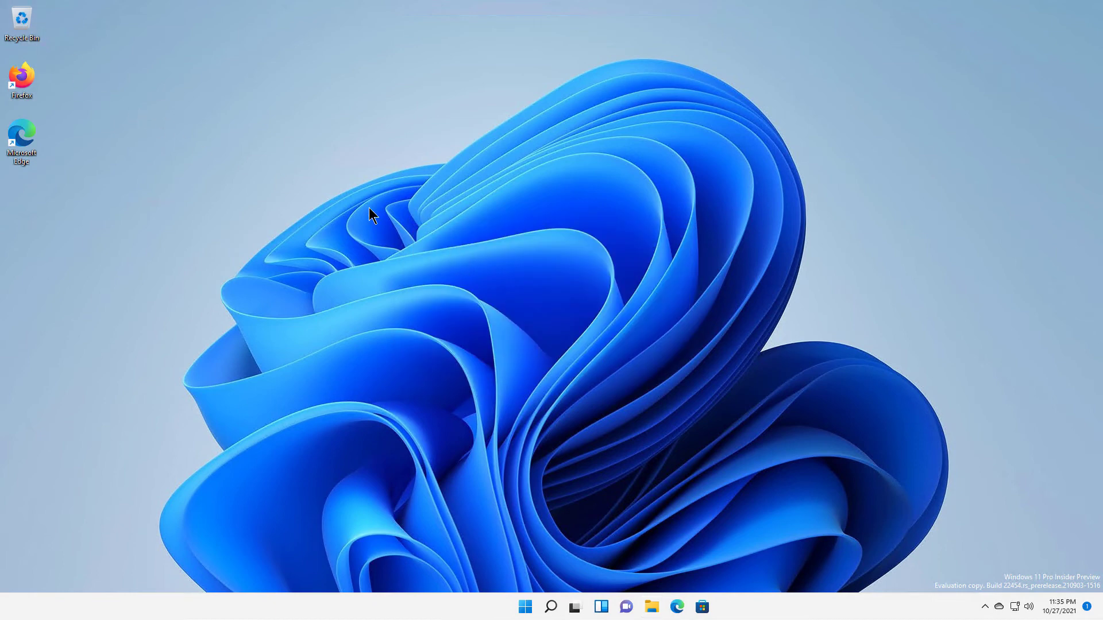
# - Check that the Recycle Bin is empty and close its window
pyautogui.doubleClick(23, 19)
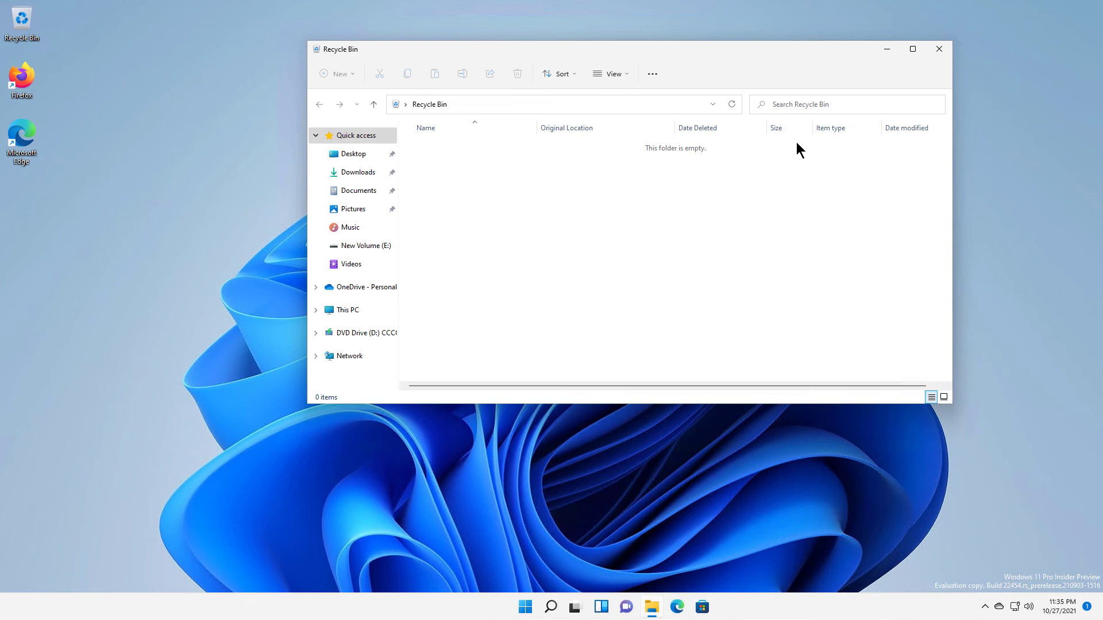
pyautogui.click(937, 48)
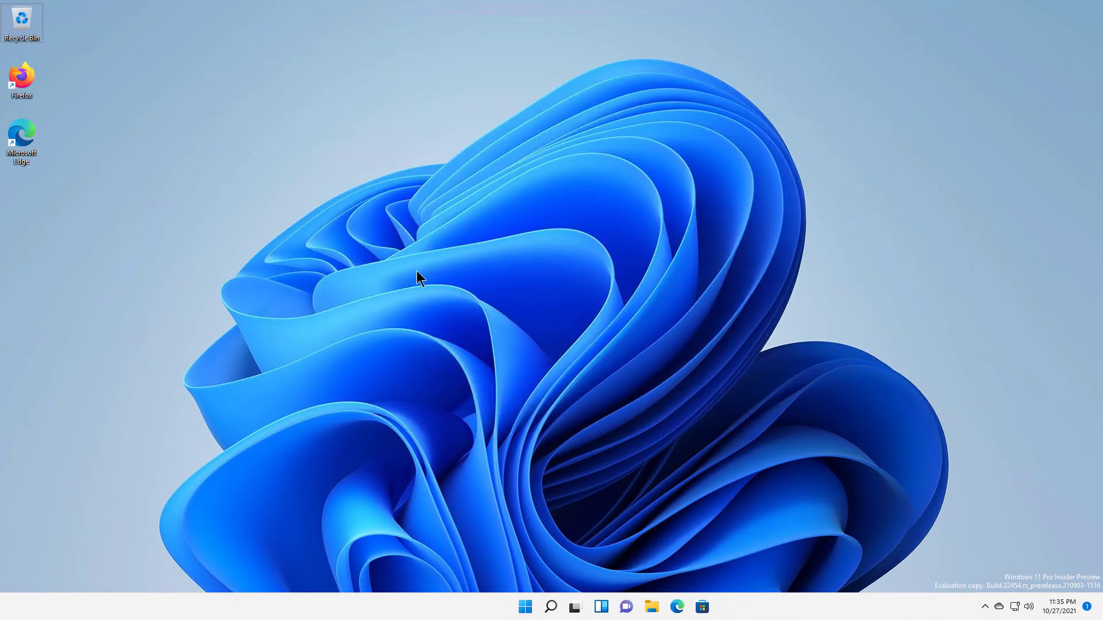
pyautogui.rightClick(417, 279)
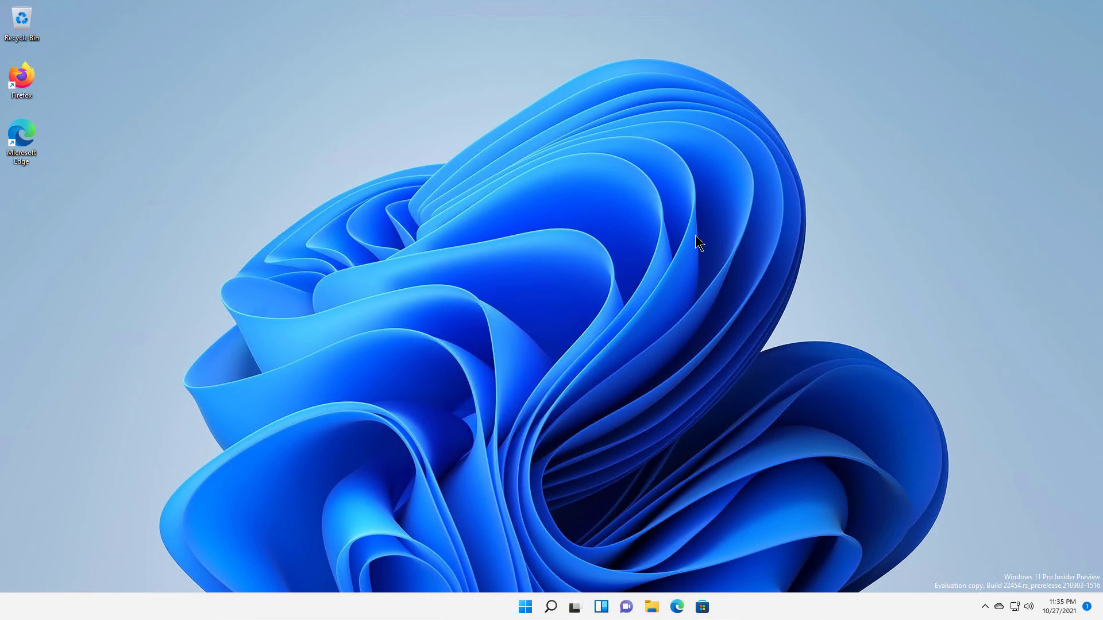
pyautogui.moveTo(163, 383)
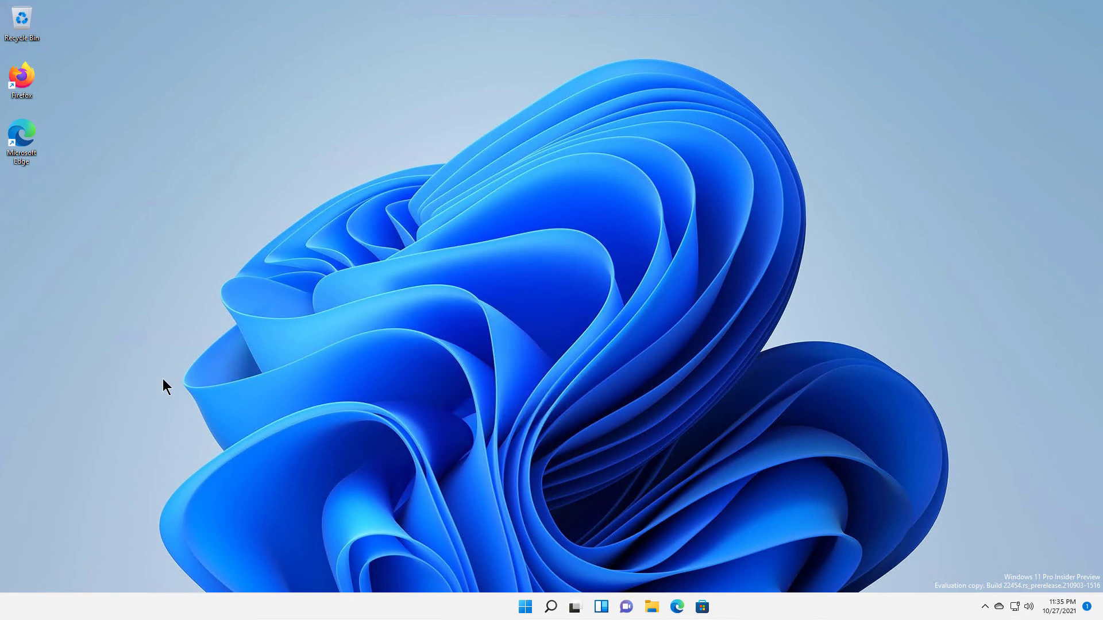
pyautogui.moveTo(114, 439)
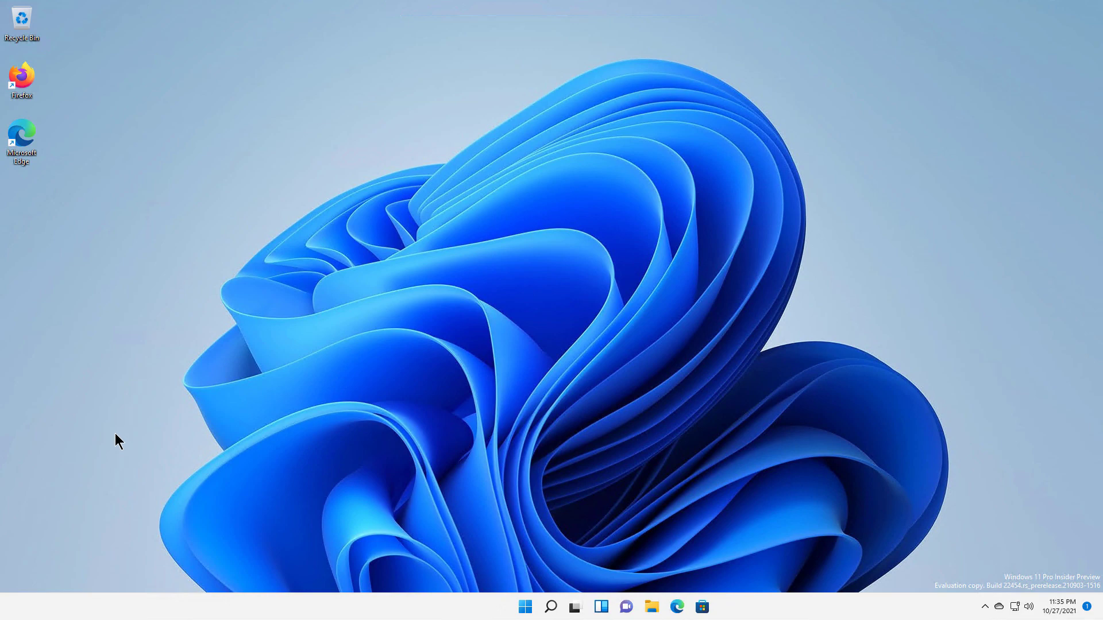